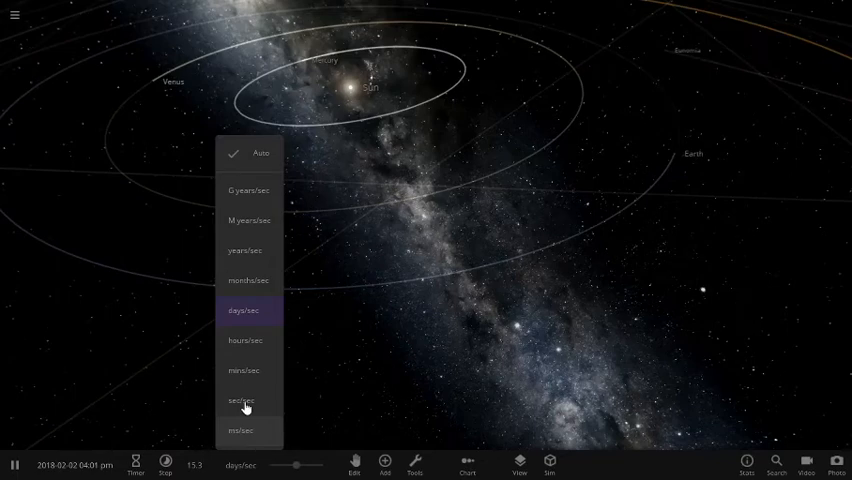
Step: Switch the simulation rate unit to sec/sec and set it near one second per second
{"action": "left_click", "coordinate": [243, 400]}
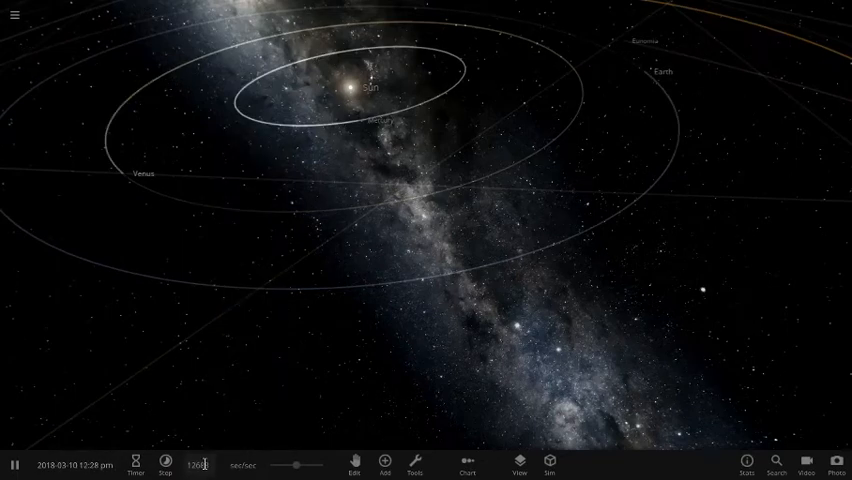
{"action": "left_click", "coordinate": [384, 463]}
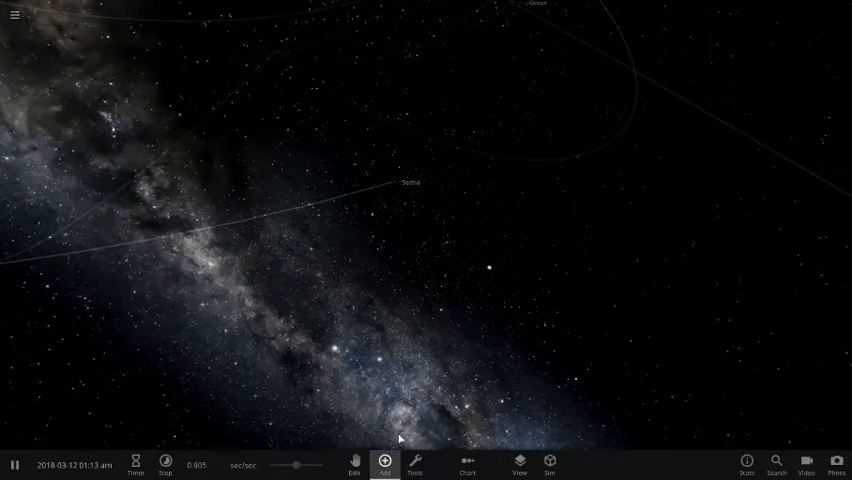
Step: Add Planet Nine from the catalogue and place it in a distant orbit around the Sun
{"action": "left_click", "coordinate": [384, 463]}
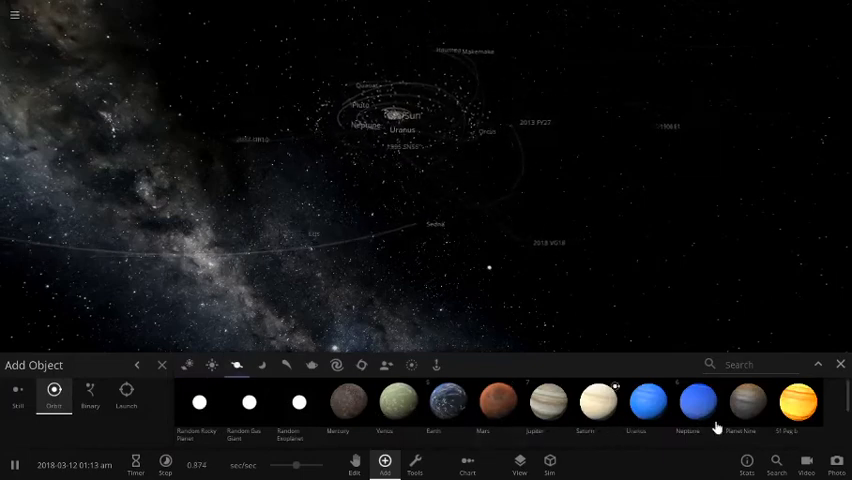
{"action": "left_click", "coordinate": [747, 402]}
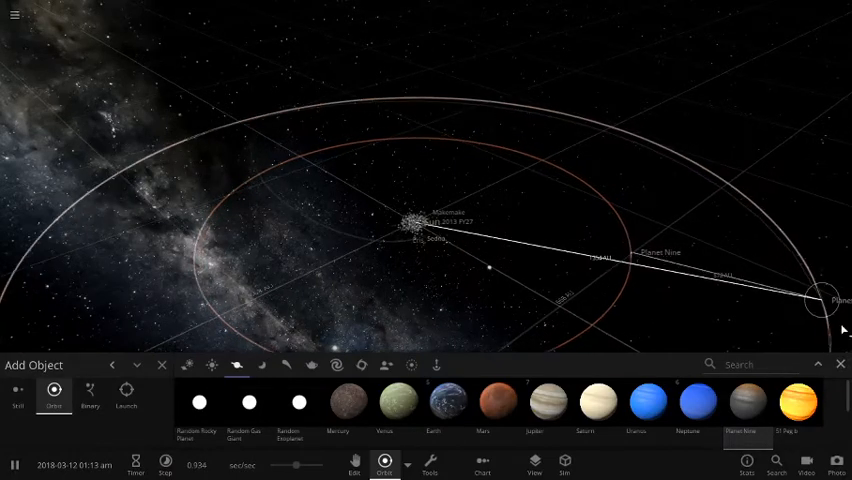
{"action": "left_click", "coordinate": [839, 364]}
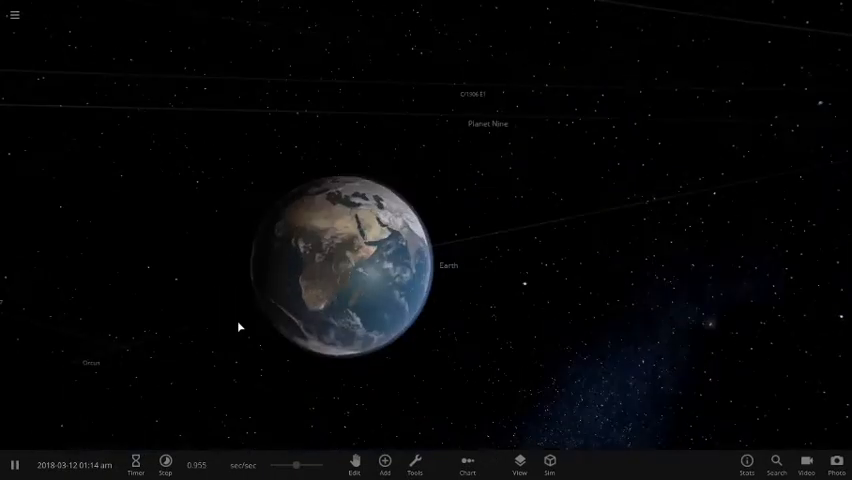
Step: Select Earth in Edit mode to show its stats, then browse and close the Add catalogue
{"action": "left_click", "coordinate": [353, 463]}
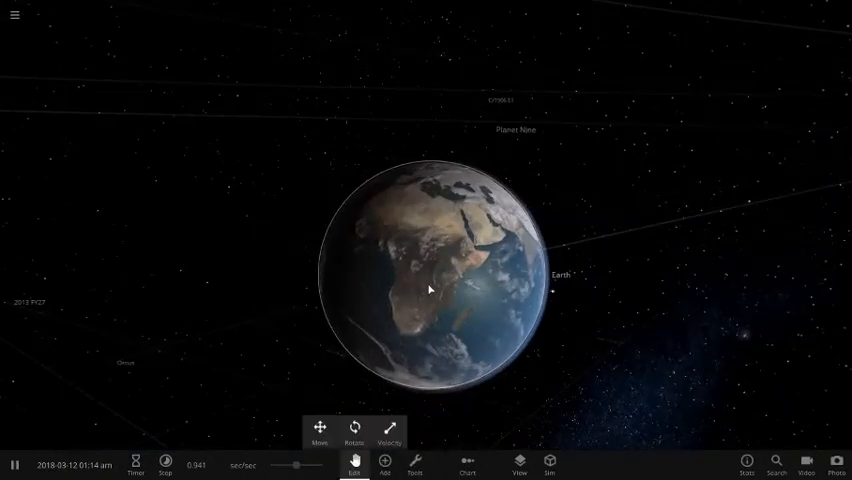
{"action": "left_click", "coordinate": [428, 289]}
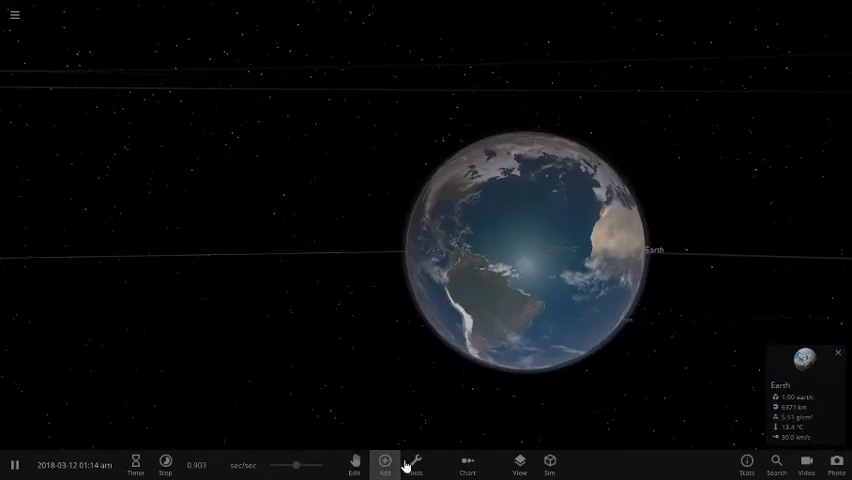
{"action": "left_click", "coordinate": [385, 463]}
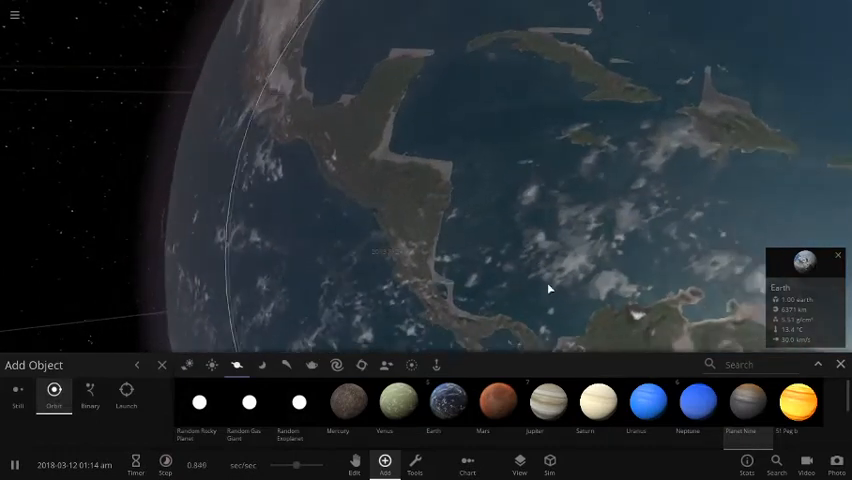
{"action": "scroll", "scroll_direction": "down", "scroll_amount": 3}
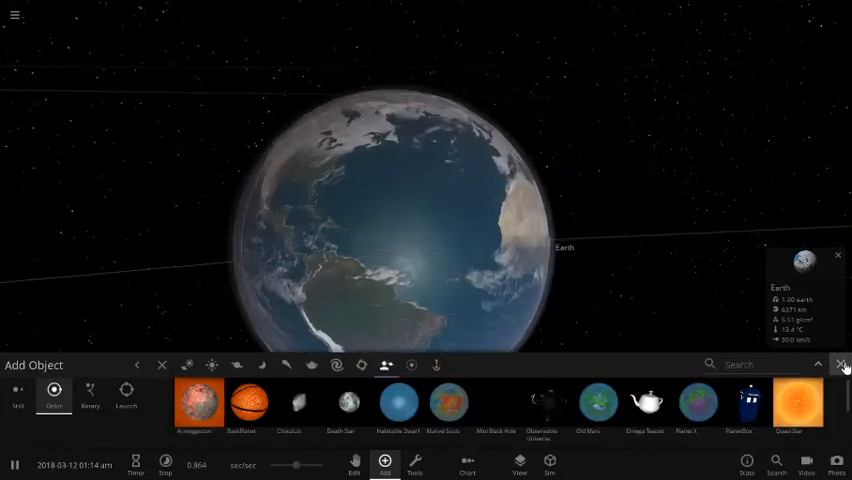
{"action": "left_click", "coordinate": [838, 365]}
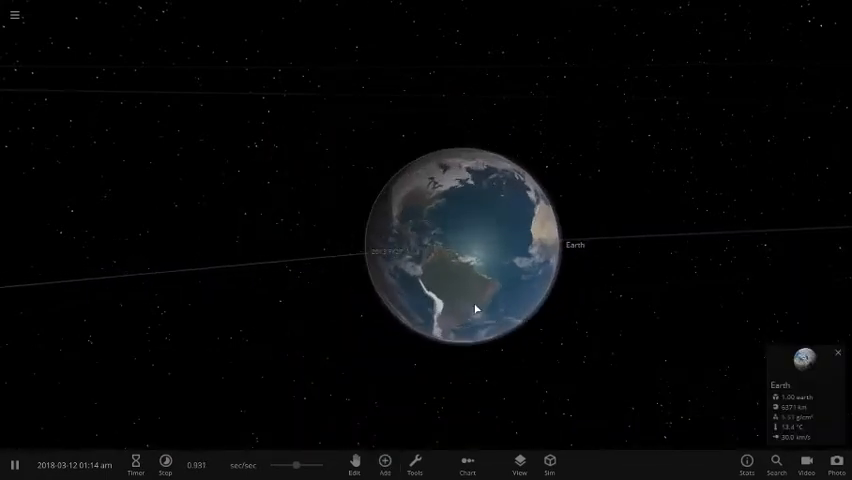
Step: Place the UY Scuti supergiant around Earth from the custom category
{"action": "left_click", "coordinate": [385, 461]}
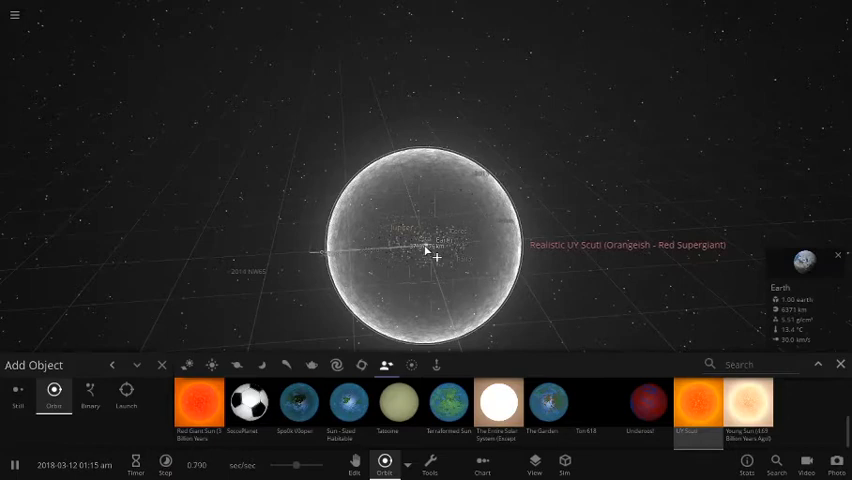
{"action": "left_click", "coordinate": [198, 404]}
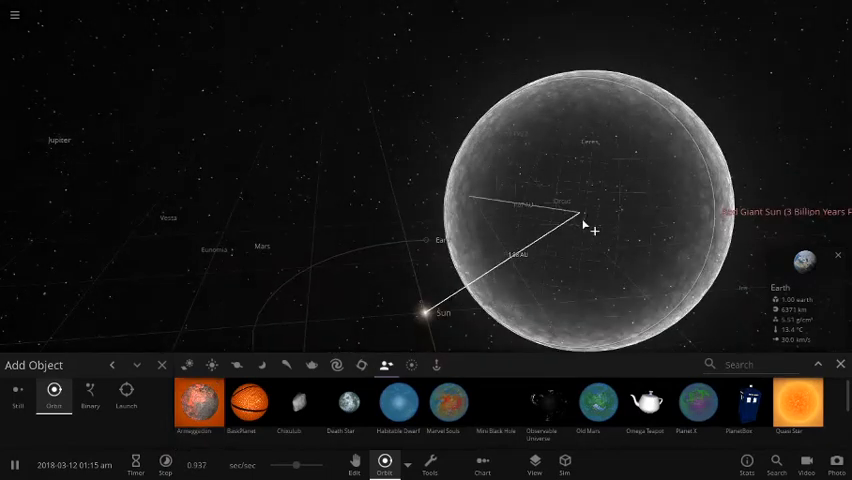
{"action": "scroll", "scroll_direction": "down", "scroll_amount": 3}
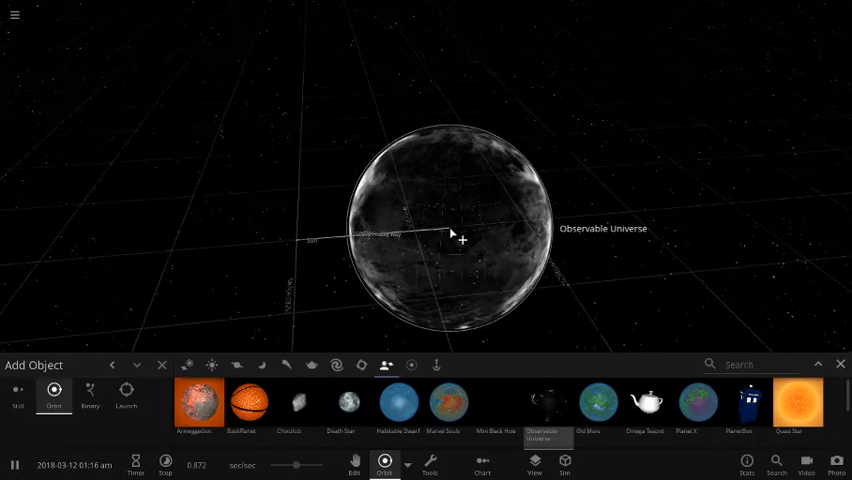
Step: Zoom out and select the Sun to display its stats
{"action": "scroll", "scroll_direction": "down", "scroll_amount": 3}
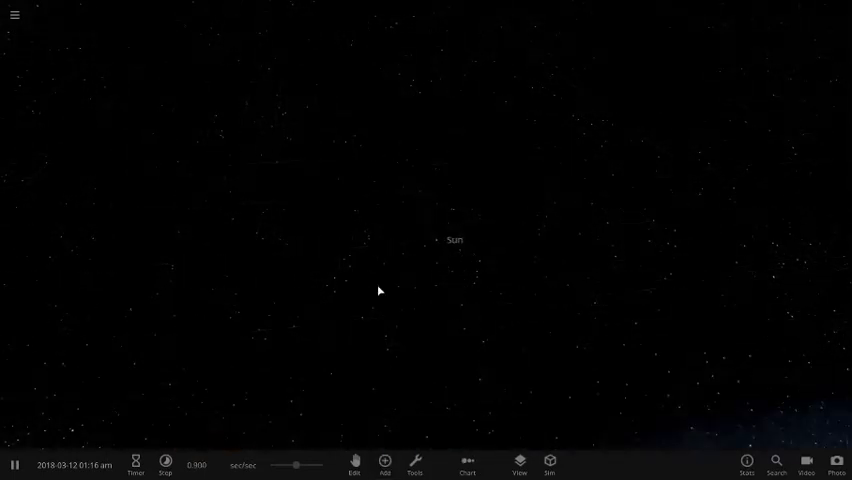
{"action": "left_click", "coordinate": [453, 239]}
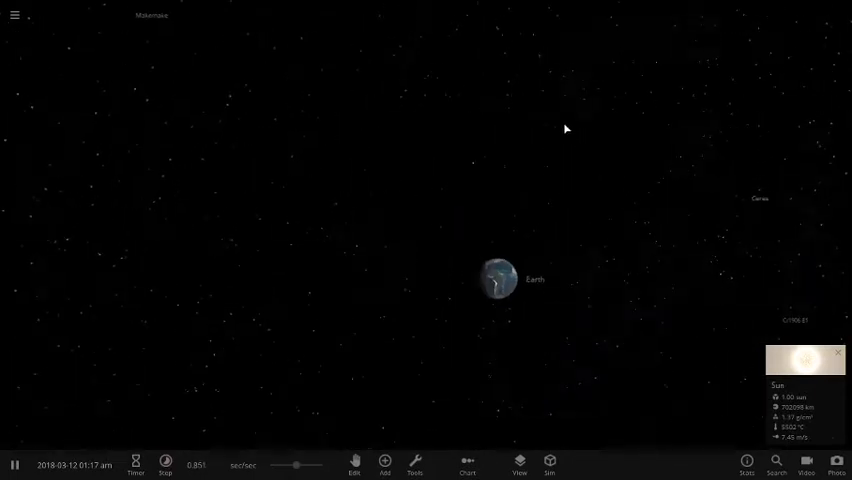
Step: Drop a Chicxulub impactor onto Earth and let the fiery debris spread
{"action": "left_click", "coordinate": [384, 464]}
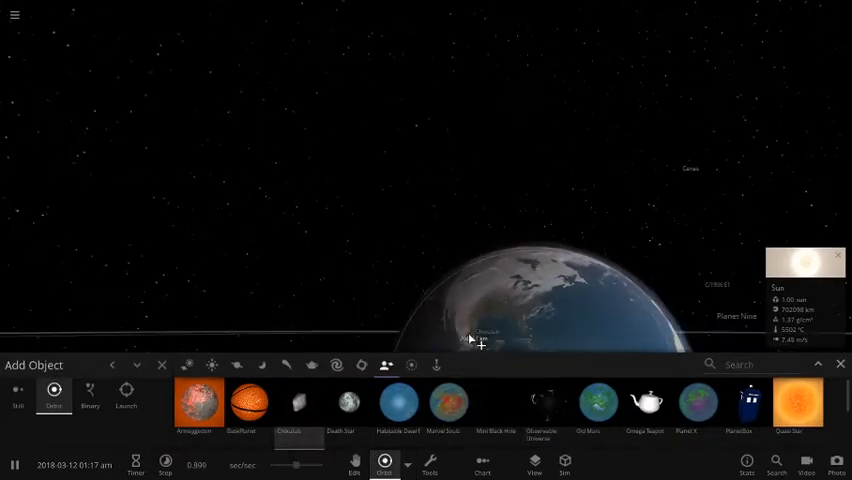
{"action": "left_click", "coordinate": [126, 396]}
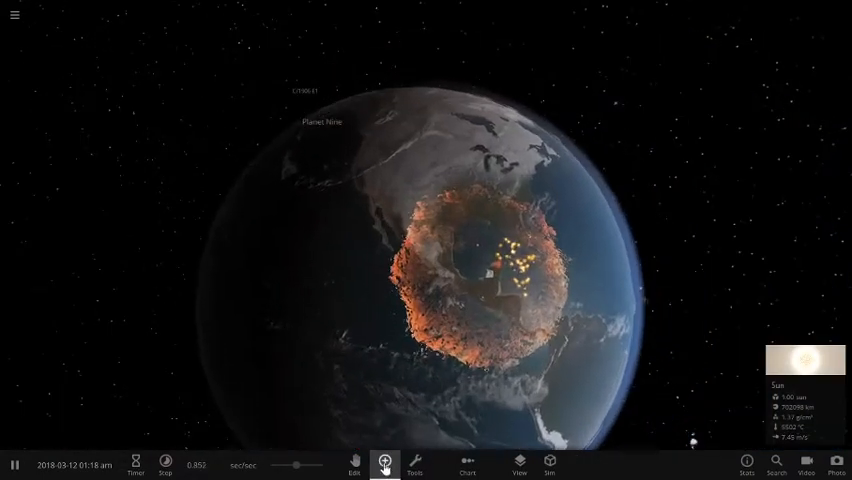
Step: Launch Mars from the Solar System category into Earth, then close the catalogue
{"action": "left_click", "coordinate": [385, 464]}
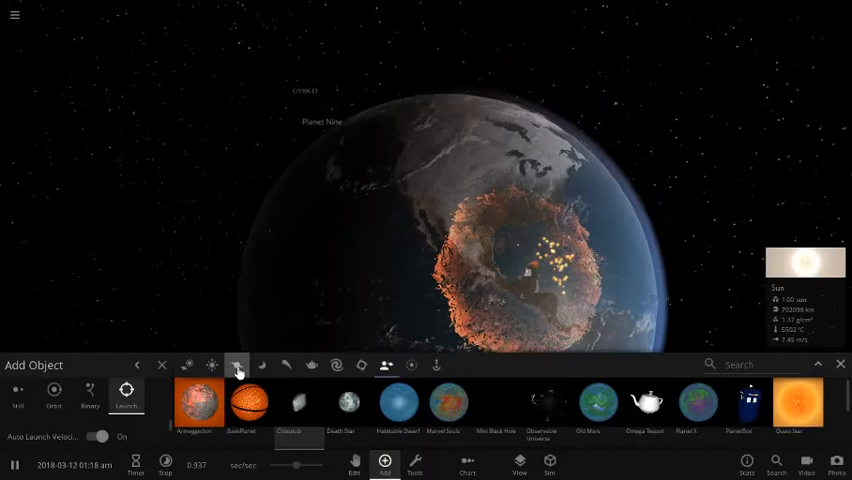
{"action": "left_click", "coordinate": [261, 364]}
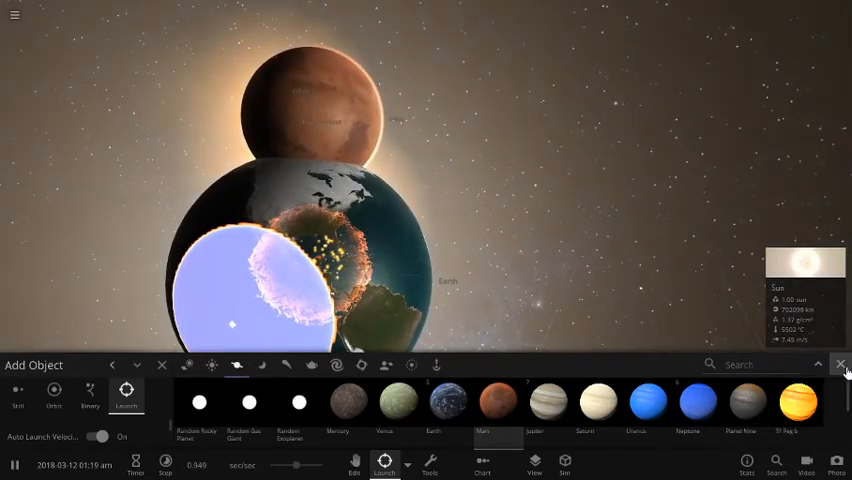
{"action": "left_click", "coordinate": [841, 364]}
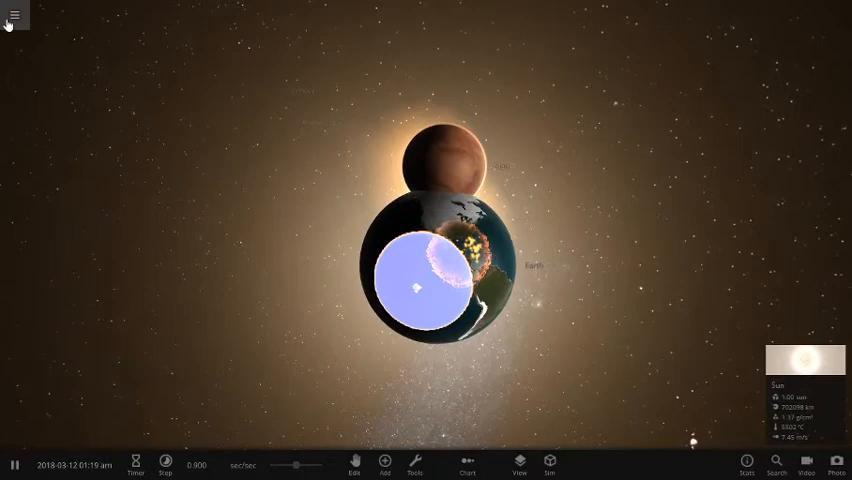
Step: Start an empty simulation from the main menu and place Earth in Still mode
{"action": "left_click", "coordinate": [13, 15]}
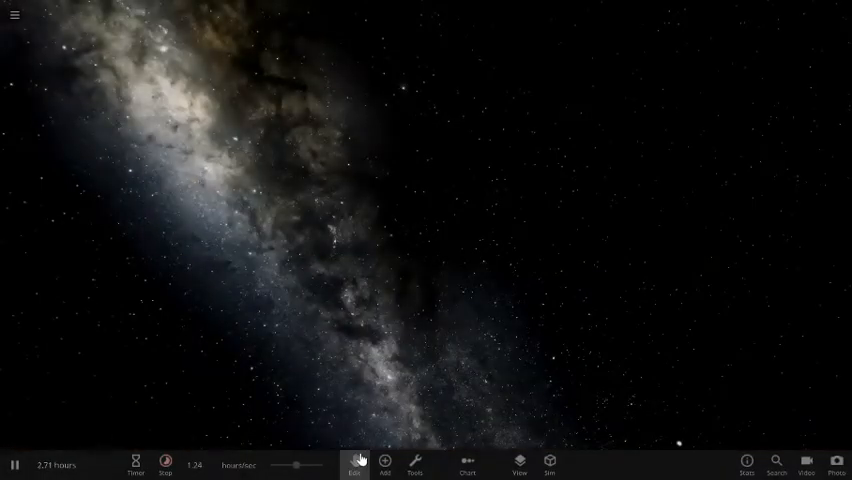
{"action": "left_click", "coordinate": [384, 463]}
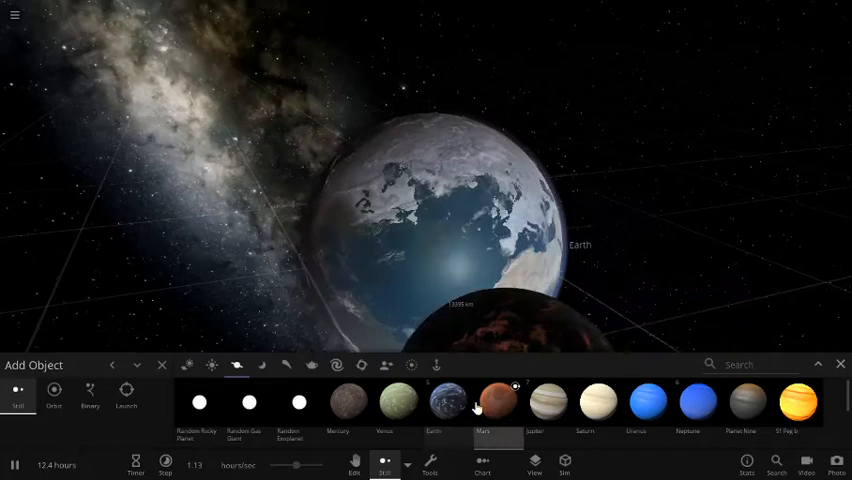
{"action": "key", "text": "space"}
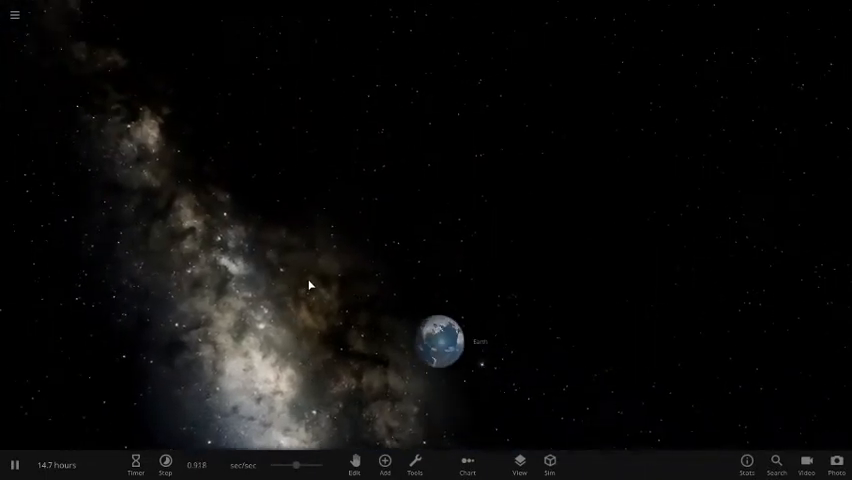
Step: Place Mars beside Earth and select it to show its properties
{"action": "left_click", "coordinate": [385, 463]}
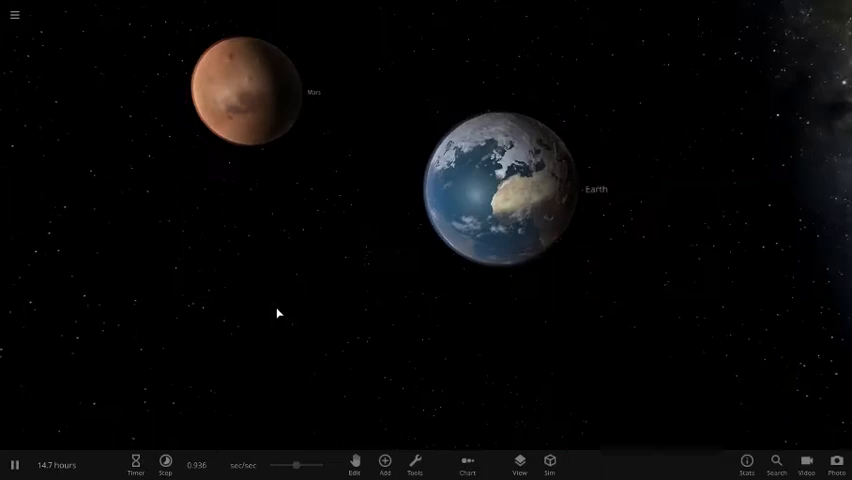
{"action": "left_click", "coordinate": [245, 92]}
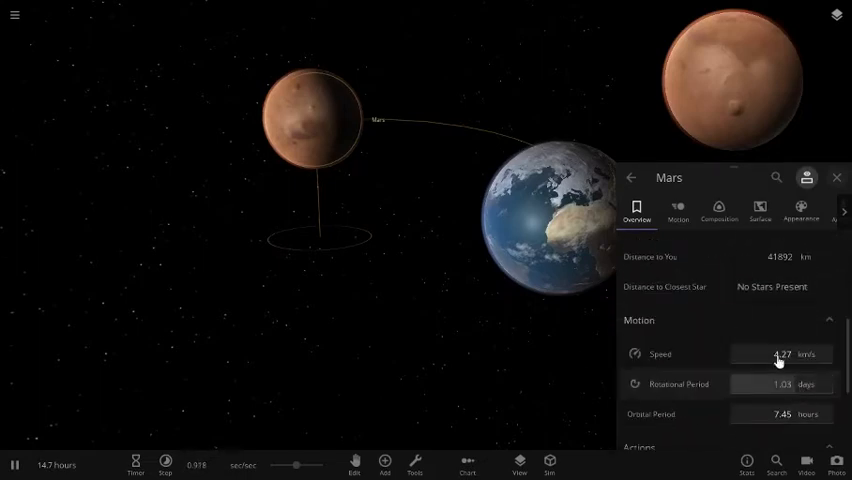
Step: Enter 300 km/s as Mars's speed and apply it, closing the panel
{"action": "left_click", "coordinate": [781, 354]}
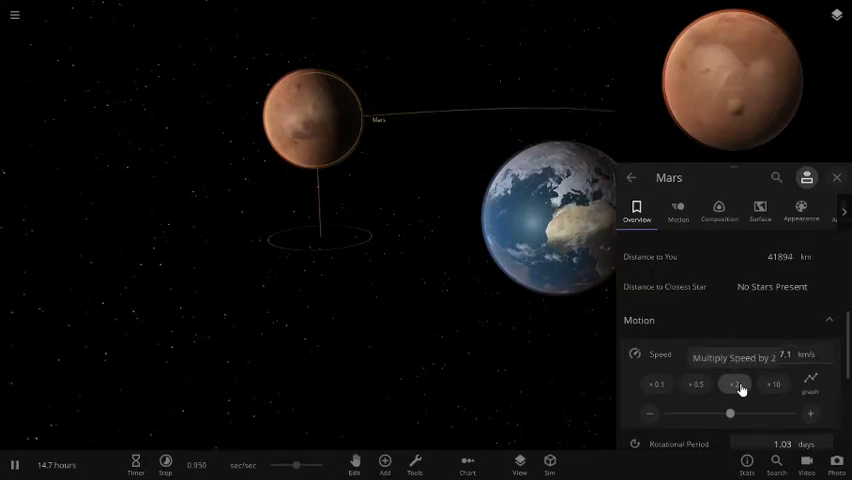
{"action": "left_click", "coordinate": [735, 384]}
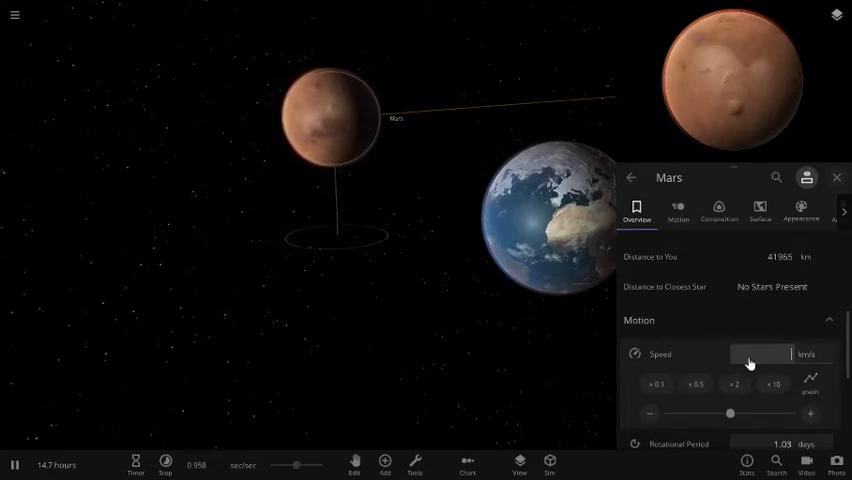
{"action": "type", "text": "300"}
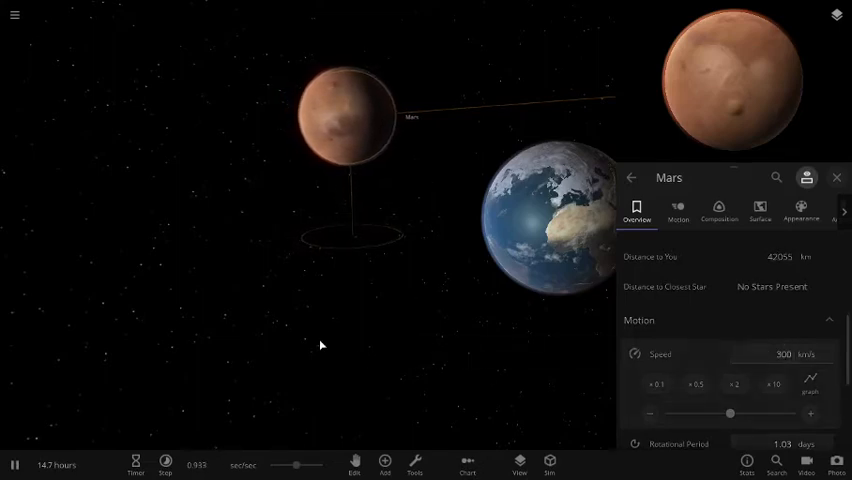
{"action": "left_click", "coordinate": [836, 177]}
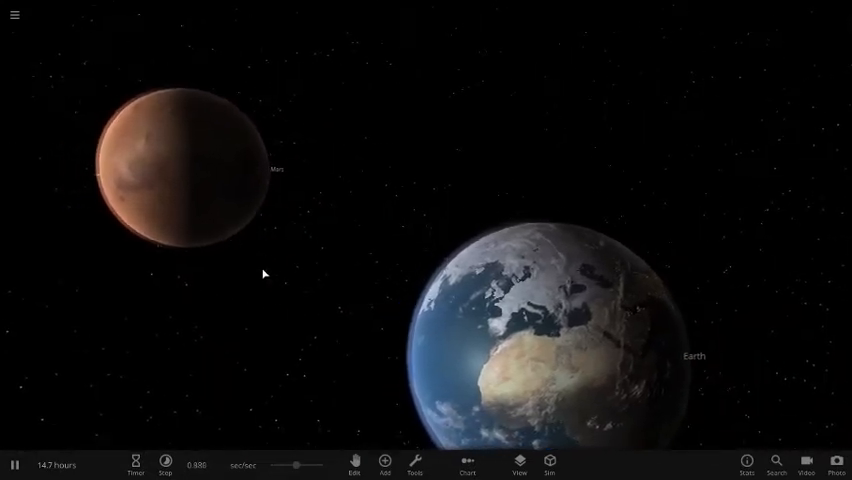
Step: Rename Mars to 'Theia' and adjust the simulation time speed slider
{"action": "left_click", "coordinate": [175, 165]}
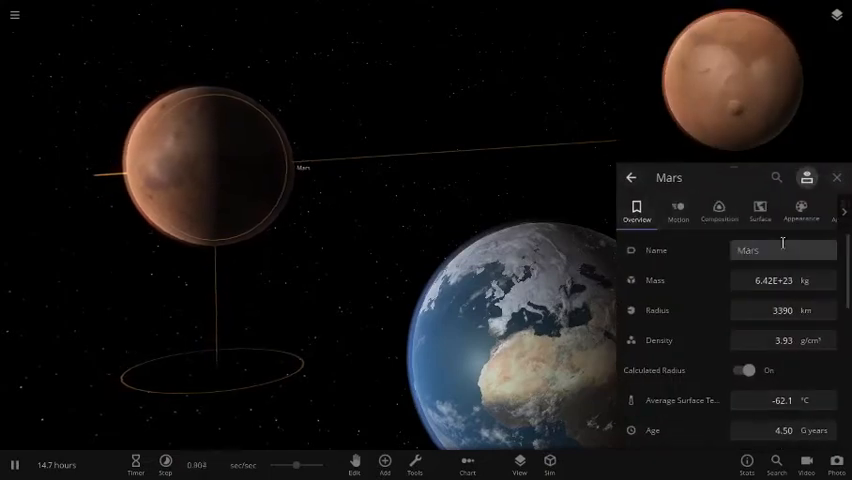
{"action": "type", "text": "Theia"}
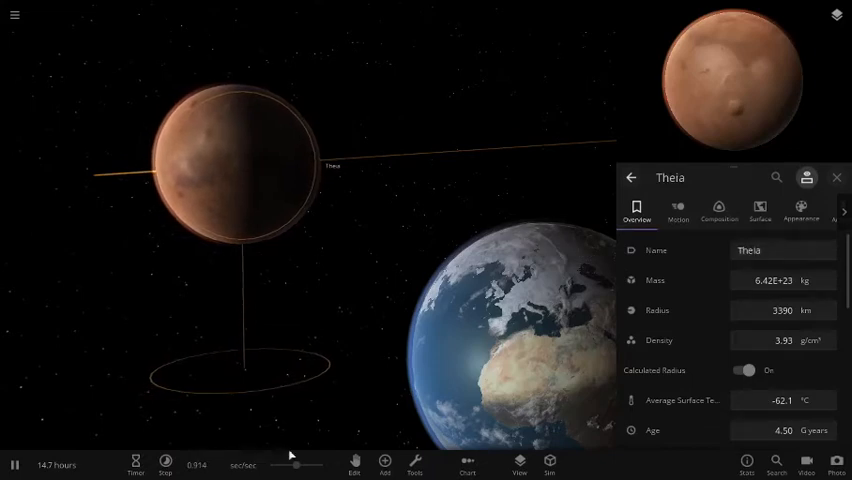
{"action": "left_click", "coordinate": [836, 177]}
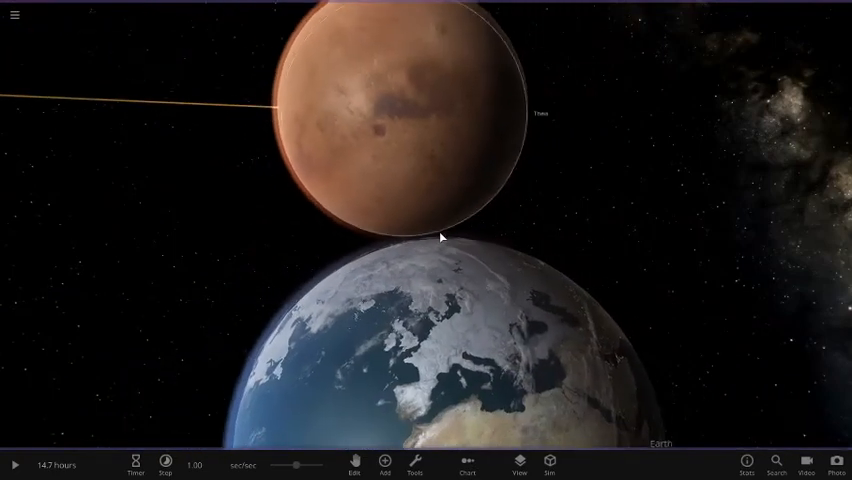
Step: Resume playback so Theia slams into Earth in a white-hot collision
{"action": "left_click", "coordinate": [412, 464]}
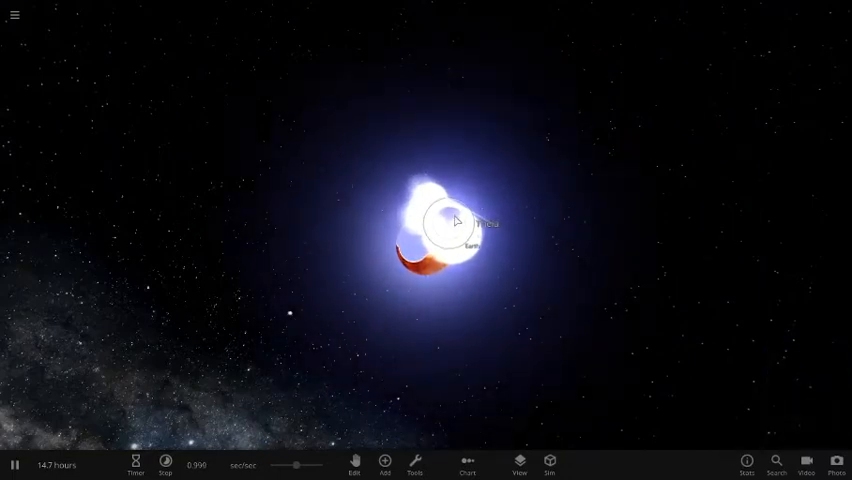
Step: Select the glowing collision remnant as it breaks into scattering fragments
{"action": "left_click", "coordinate": [455, 222]}
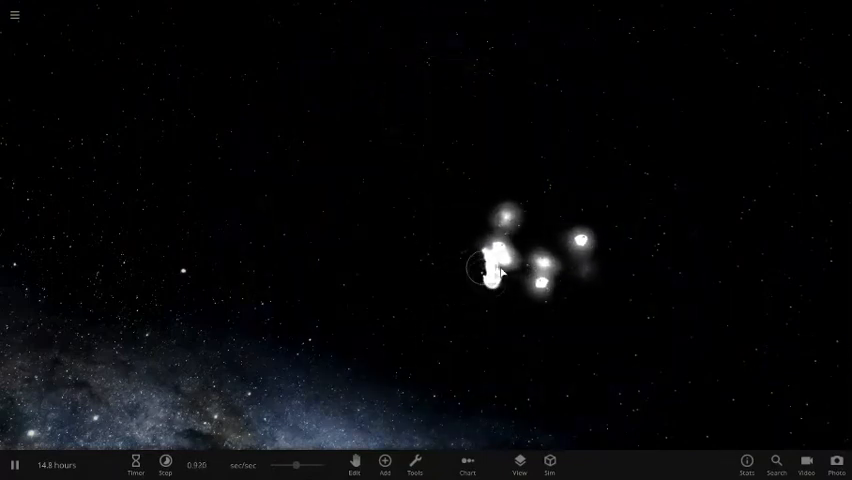
Step: Select a debris fragment to show its mass, radius, density and temperature
{"action": "left_click", "coordinate": [490, 275]}
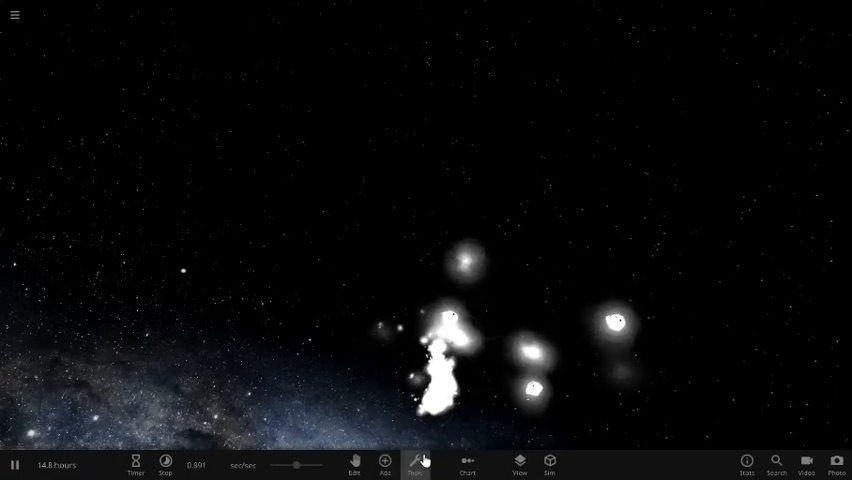
{"action": "left_click", "coordinate": [445, 400]}
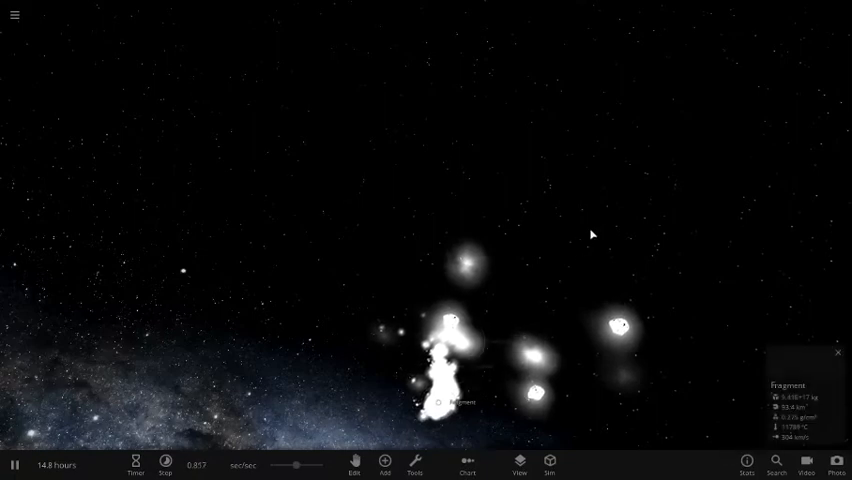
{"action": "left_click", "coordinate": [535, 360]}
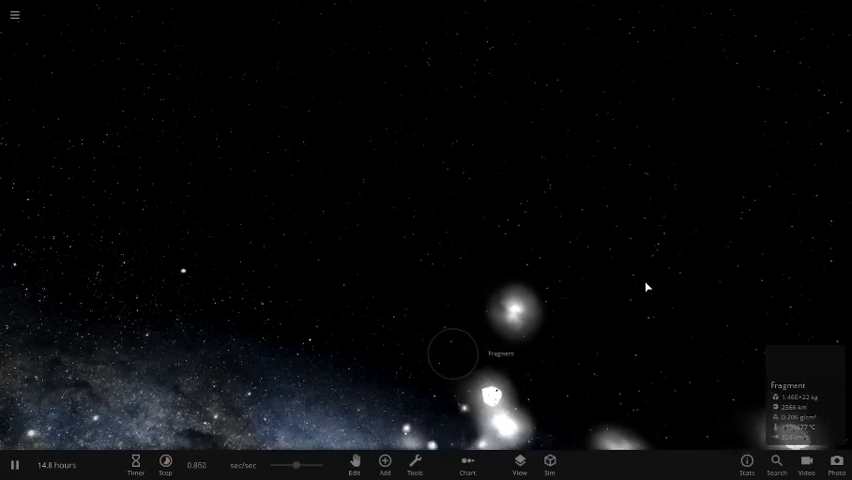
Step: Orbit and zoom out over the debris against the Milky Way, then open the simulation library
{"action": "left_click_drag", "start_coordinate": [645, 287], "coordinate": [570, 292]}
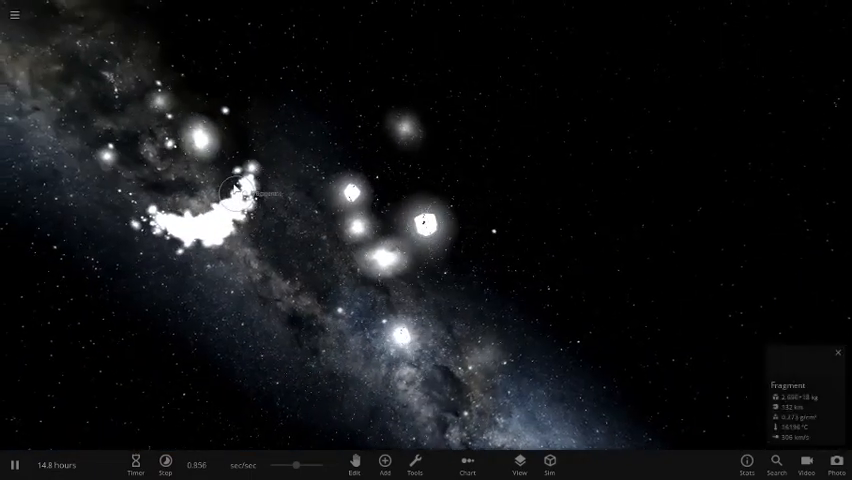
{"action": "left_click", "coordinate": [837, 352]}
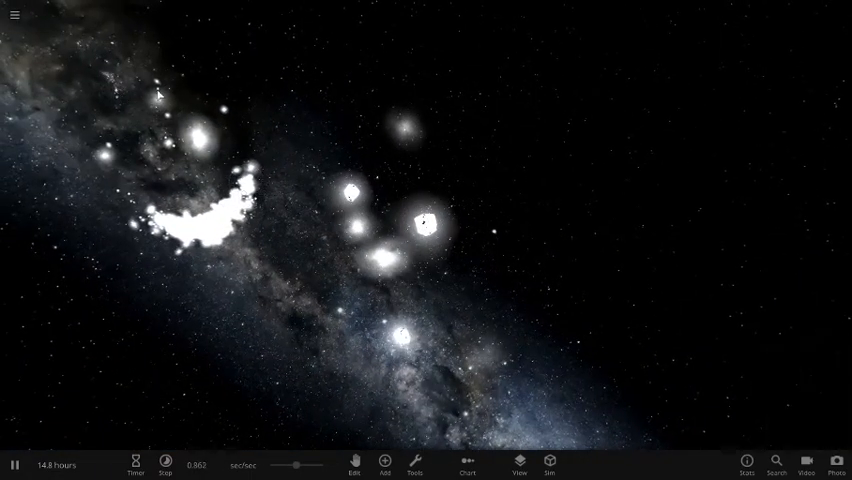
{"action": "left_click", "coordinate": [160, 95]}
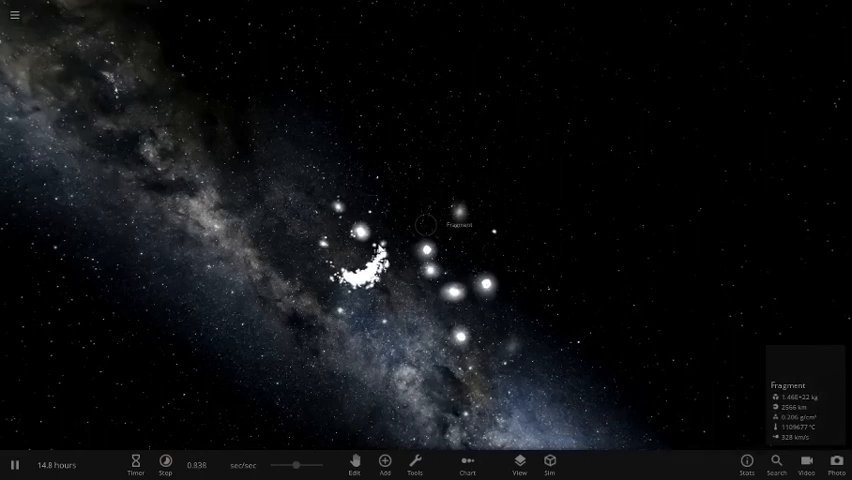
{"action": "left_click", "coordinate": [13, 15]}
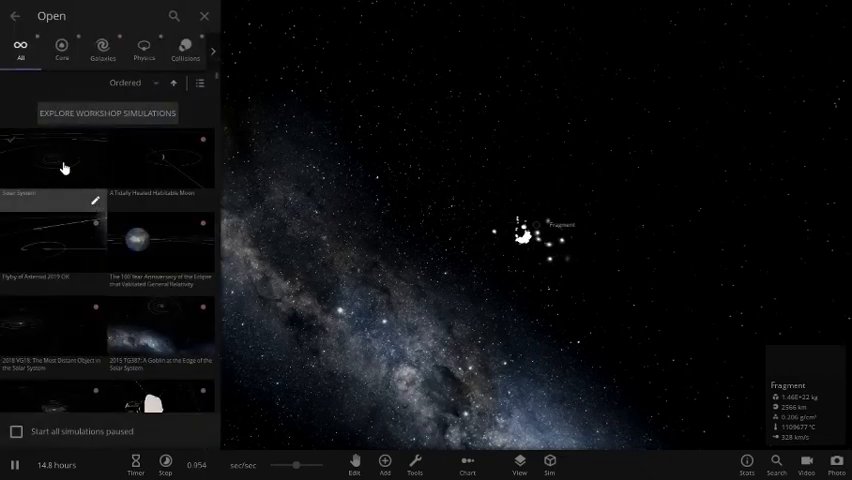
Step: Load the Solar System preset, dismiss its description, and bring up the Add Object catalogue
{"action": "left_click", "coordinate": [205, 15]}
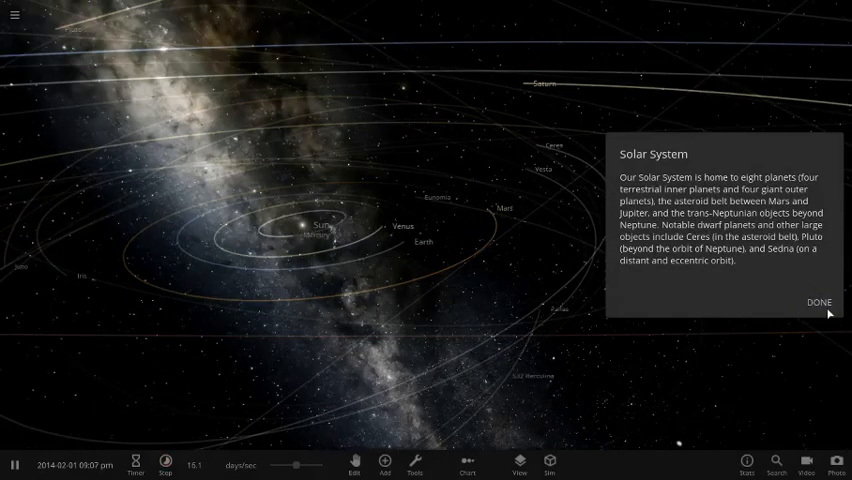
{"action": "left_click", "coordinate": [818, 302]}
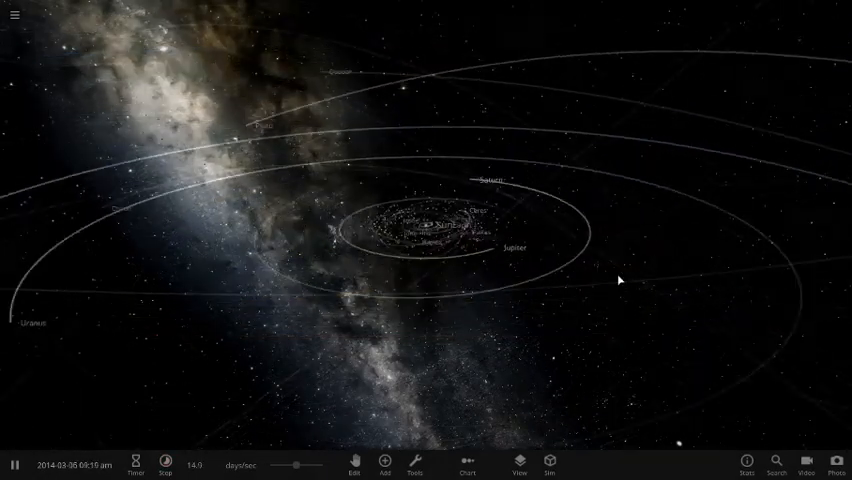
{"action": "left_click", "coordinate": [384, 461]}
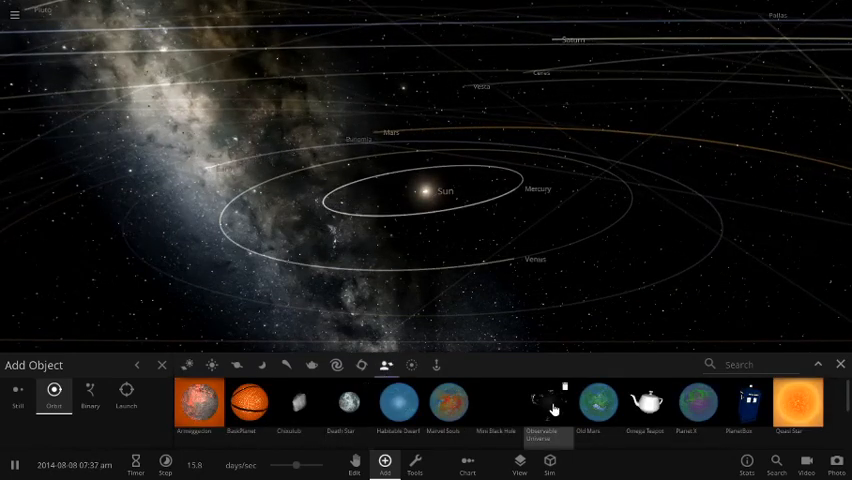
Step: Place Observable Universe spheres, switch to Launch mode, and close the Add Object bar
{"action": "left_click", "coordinate": [546, 404]}
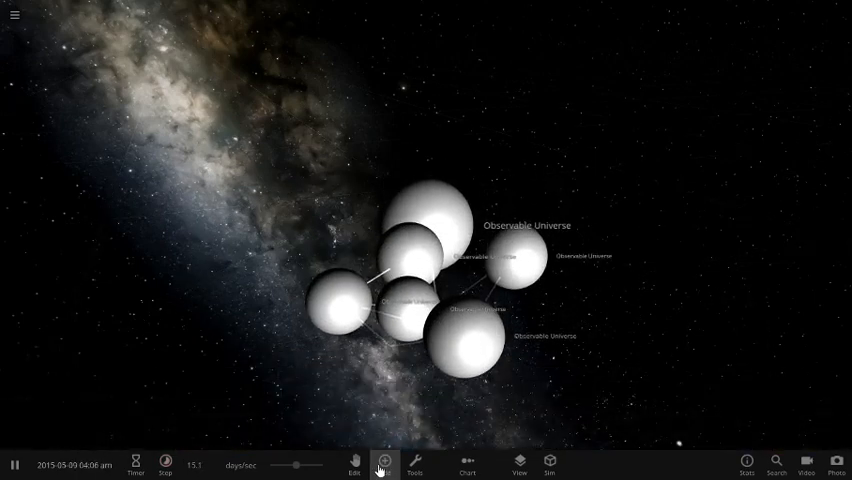
{"action": "left_click", "coordinate": [385, 462]}
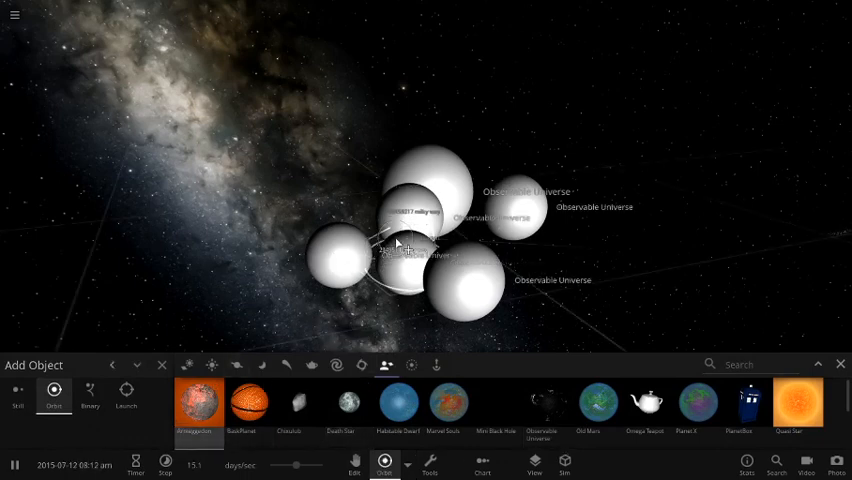
{"action": "left_click", "coordinate": [125, 398]}
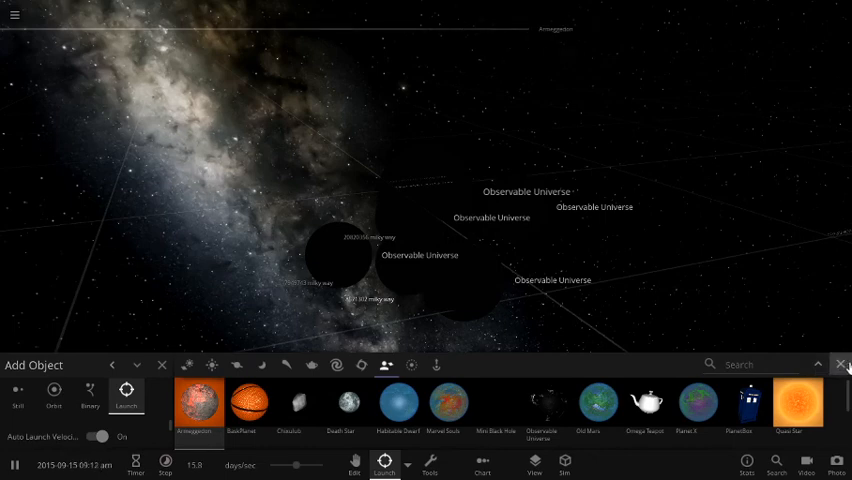
{"action": "left_click", "coordinate": [840, 364]}
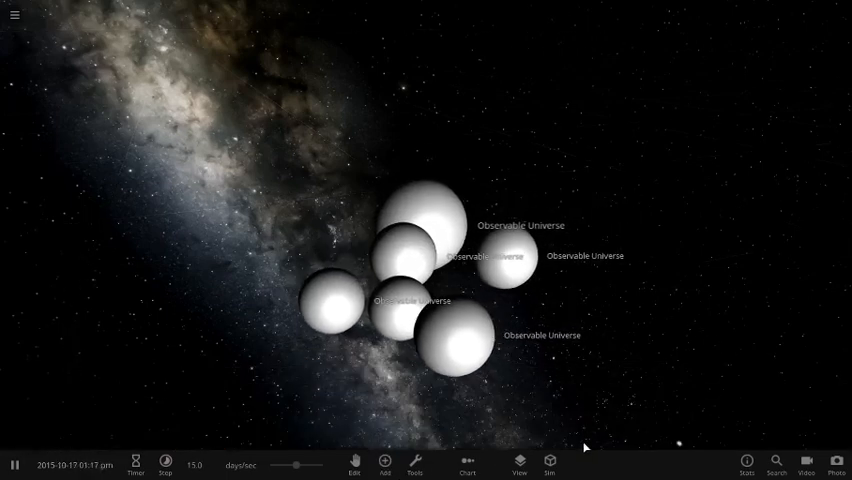